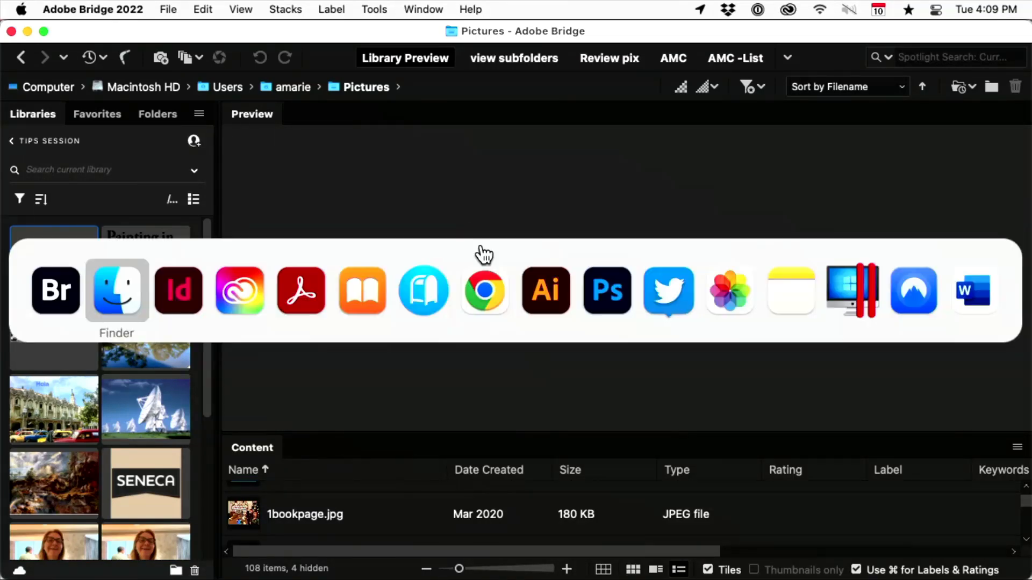
# Switch to Finder and browse into 1 CPro Week 2022 > 1Tips toward Bridge Previews and ID.
pyautogui.click(179, 290)
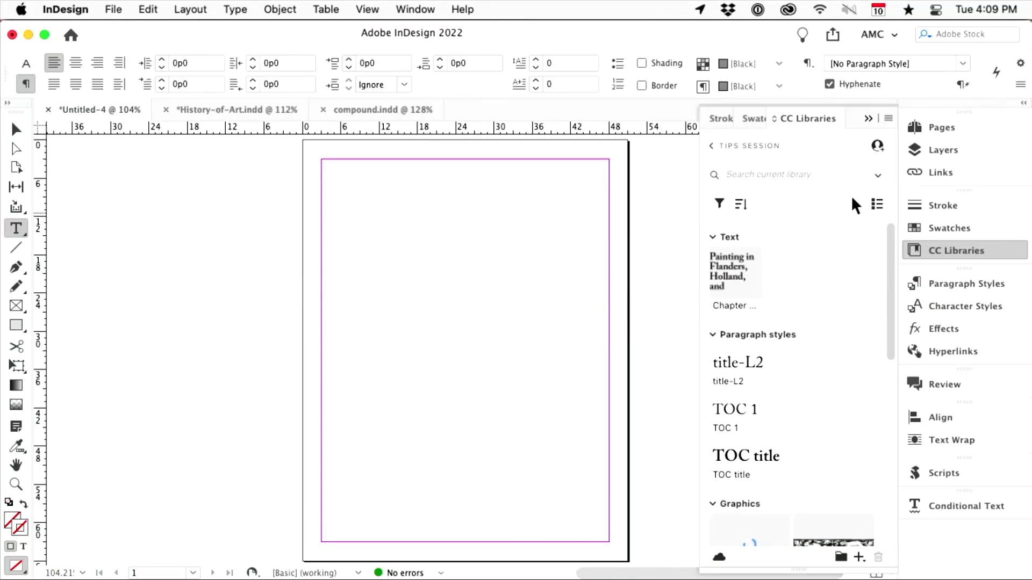
pyautogui.moveTo(630, 335)
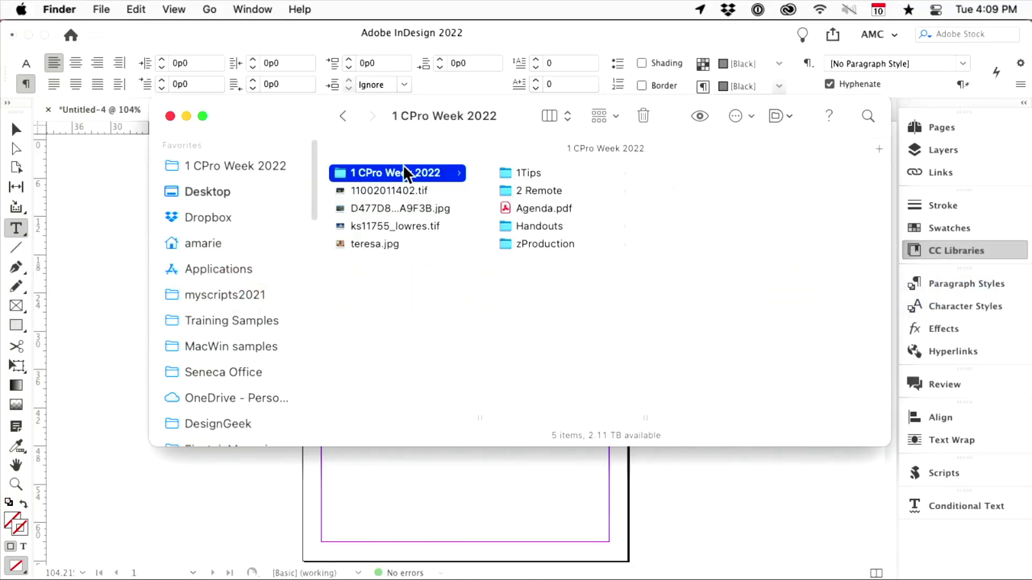
pyautogui.moveTo(521, 178)
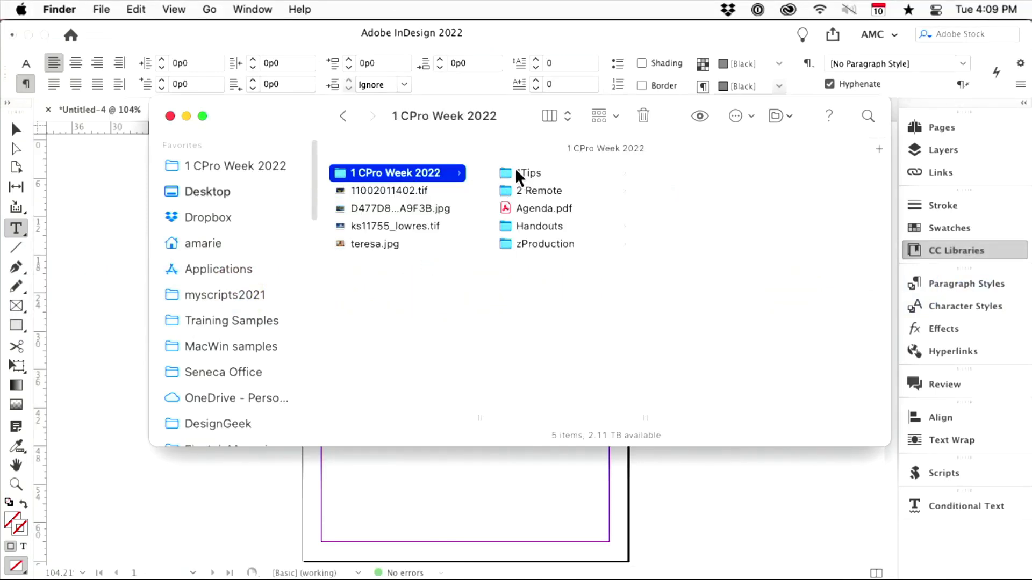
pyautogui.click(528, 173)
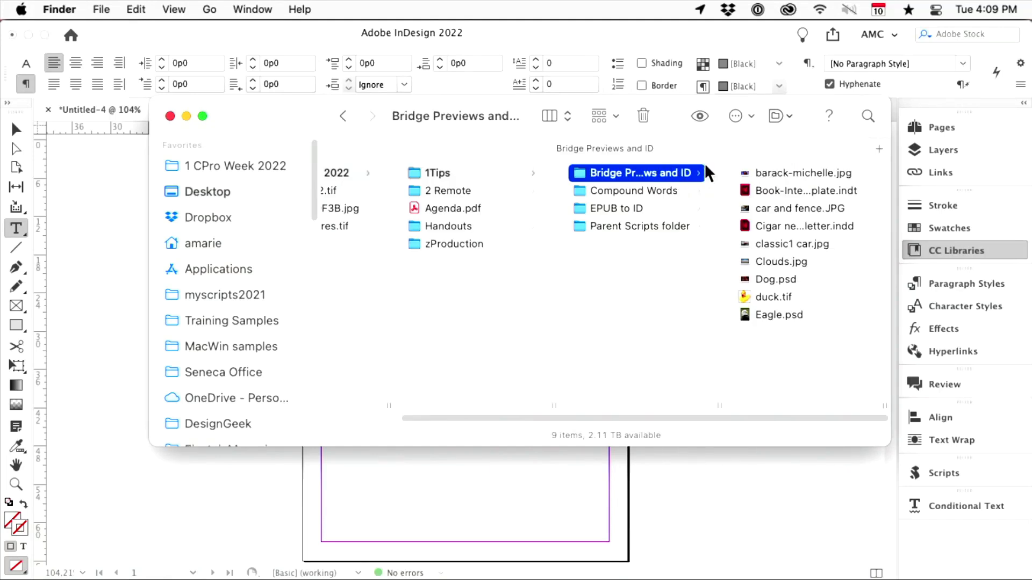
pyautogui.moveTo(789, 192)
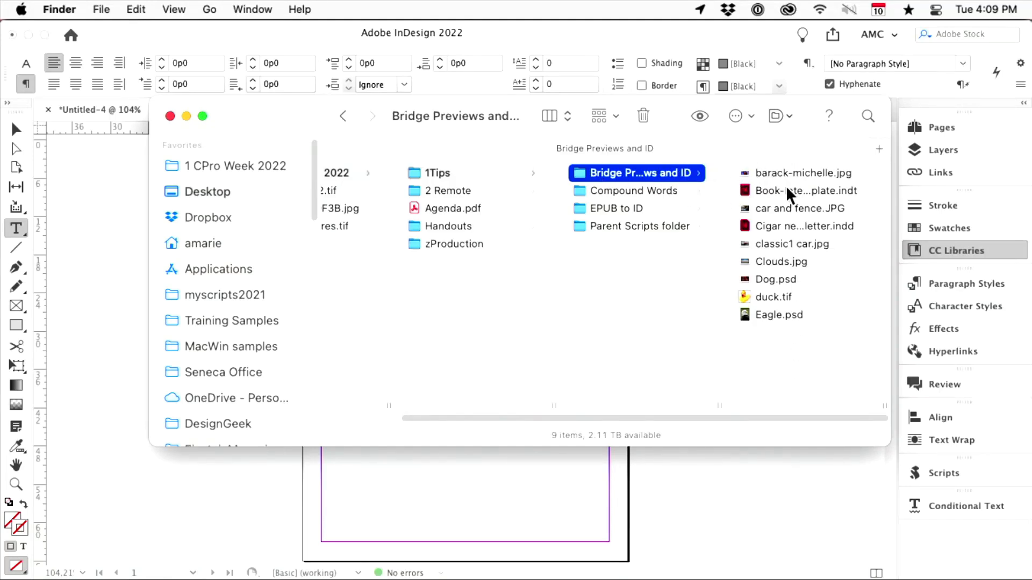
pyautogui.moveTo(824, 385)
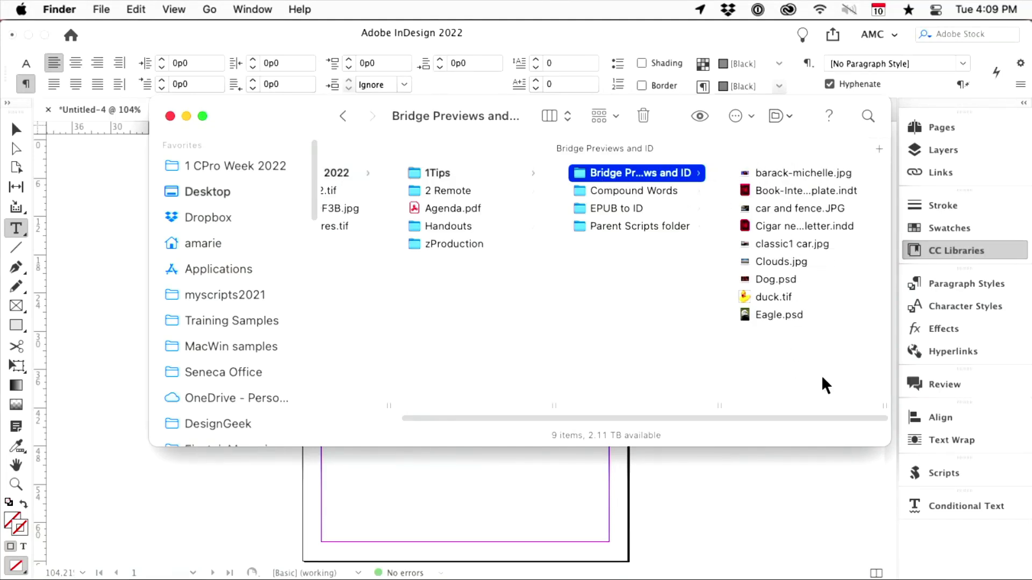
pyautogui.moveTo(596, 178)
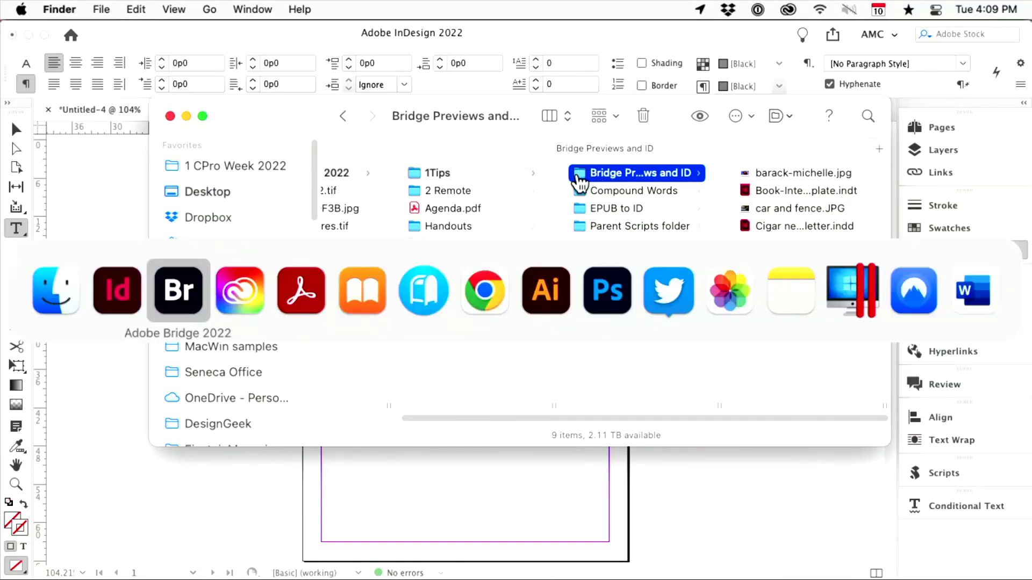
# Favorite the Bridge Previews and ID folder in Bridge and preview barack-michelle.jpg then Book-Interior-Template.indt.
pyautogui.click(179, 291)
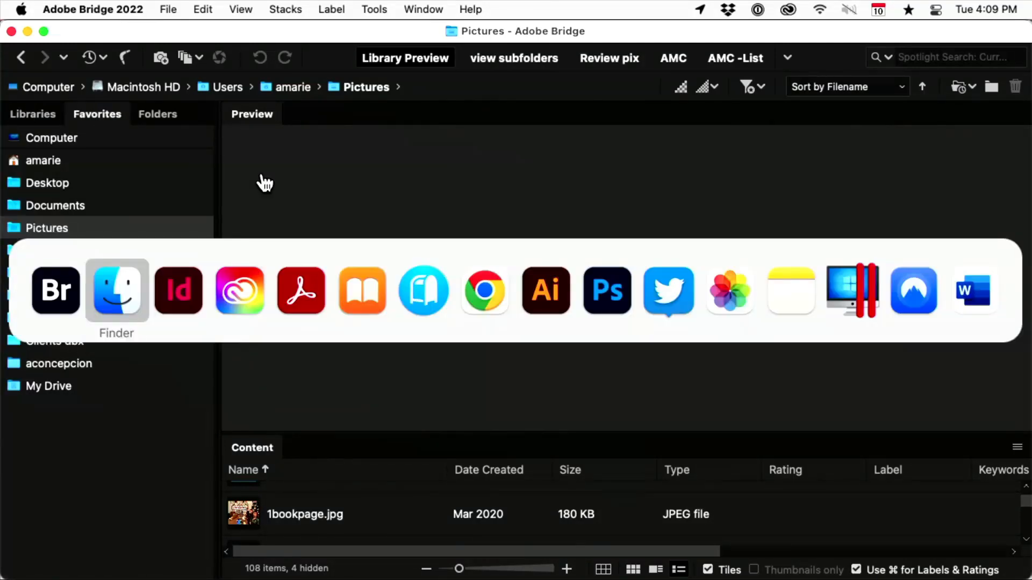
pyautogui.click(116, 291)
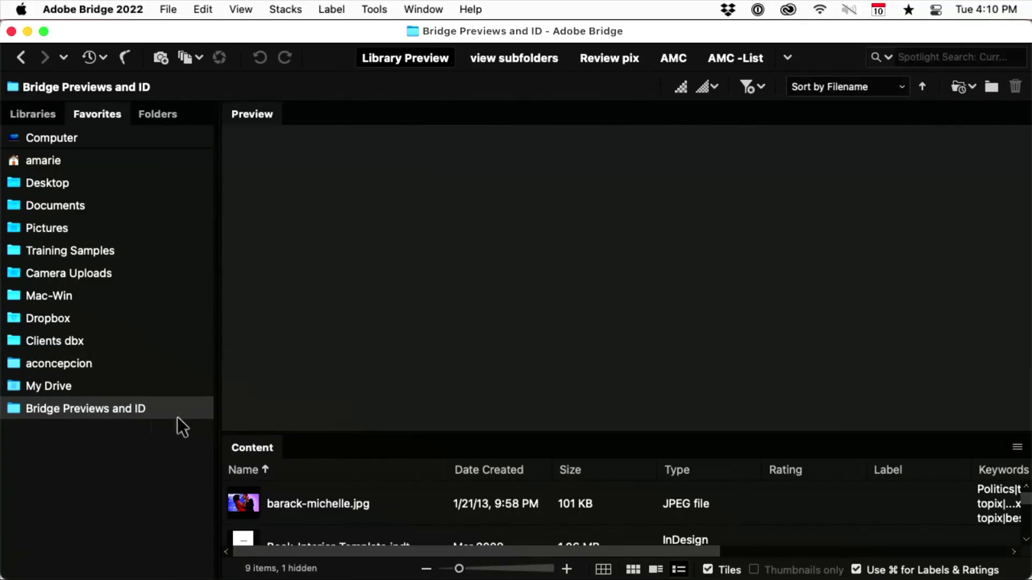
pyautogui.moveTo(277, 543)
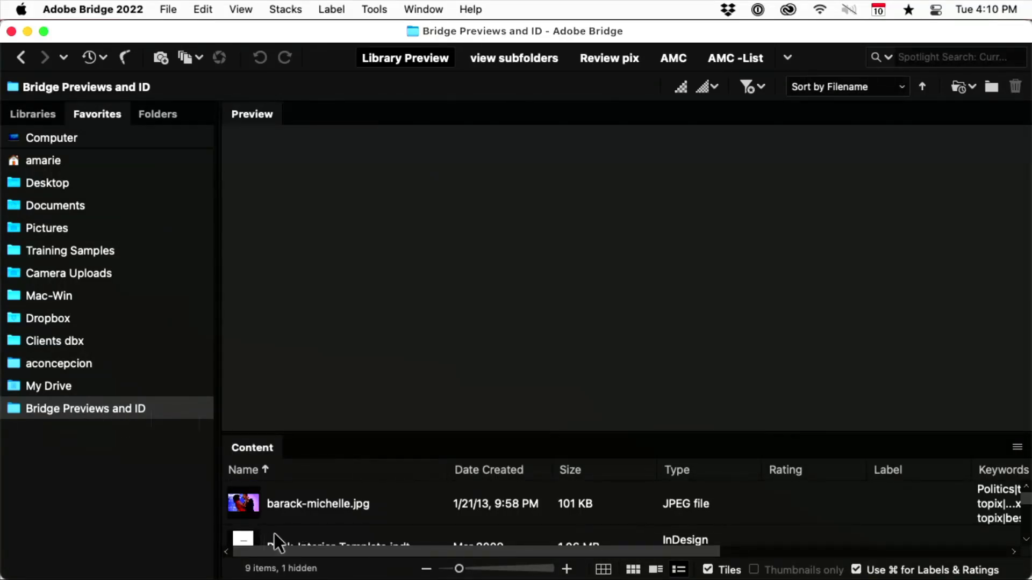
pyautogui.click(317, 503)
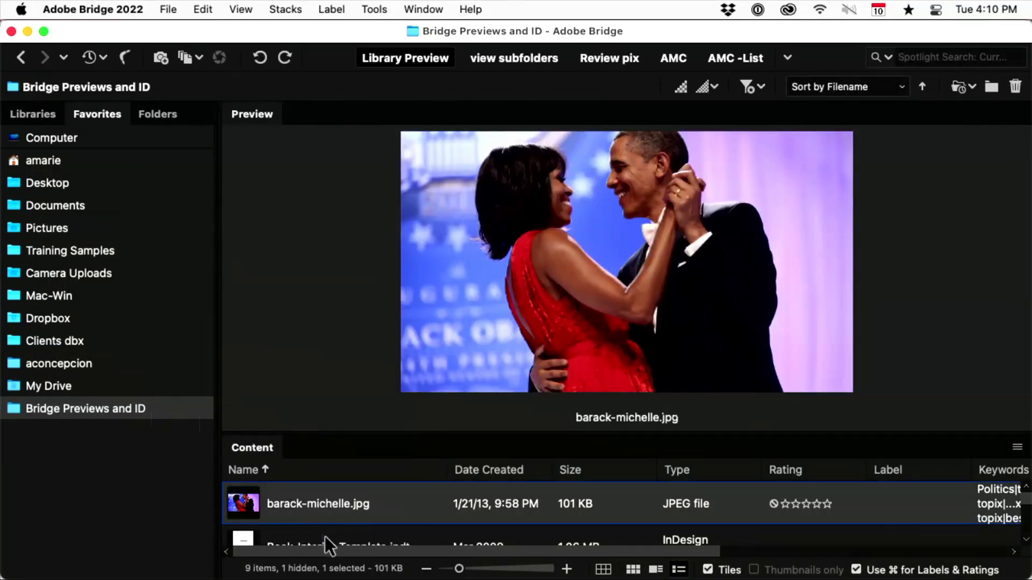
pyautogui.click(324, 544)
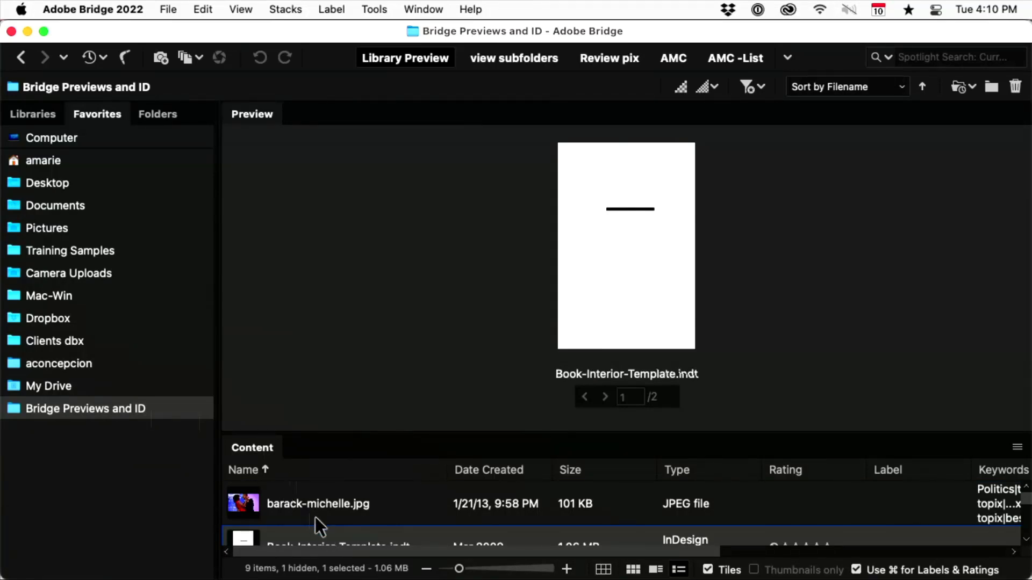
pyautogui.moveTo(465, 555)
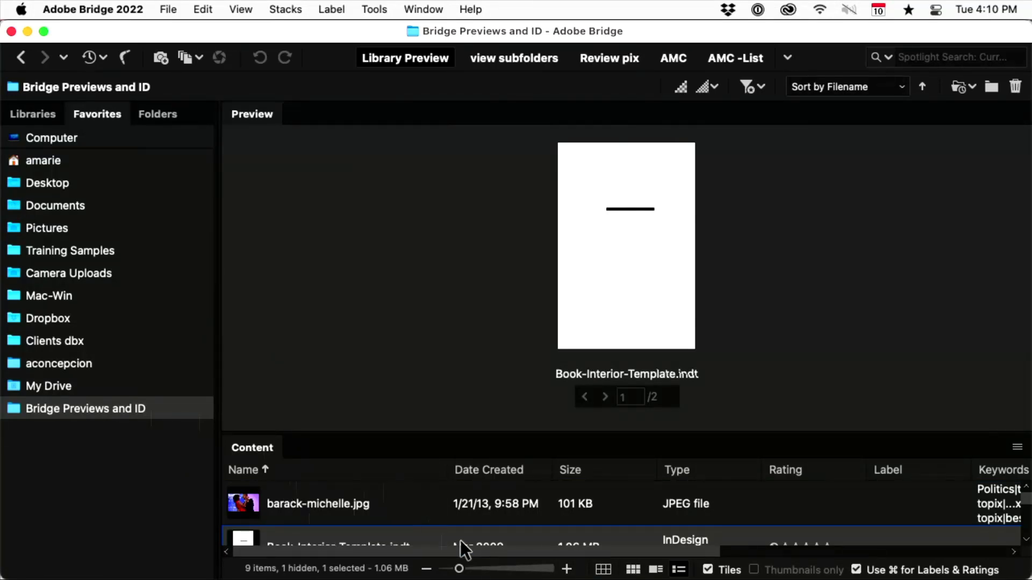
pyautogui.moveTo(356, 284)
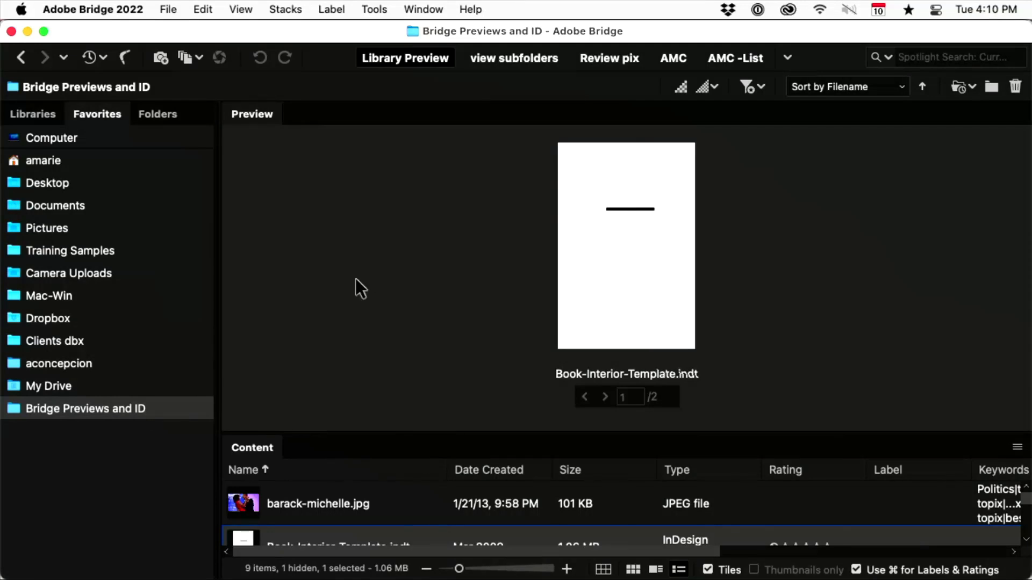
# Show the Tips Session library and add the barack-michelle and car and fence JPEGs to it.
pyautogui.click(32, 114)
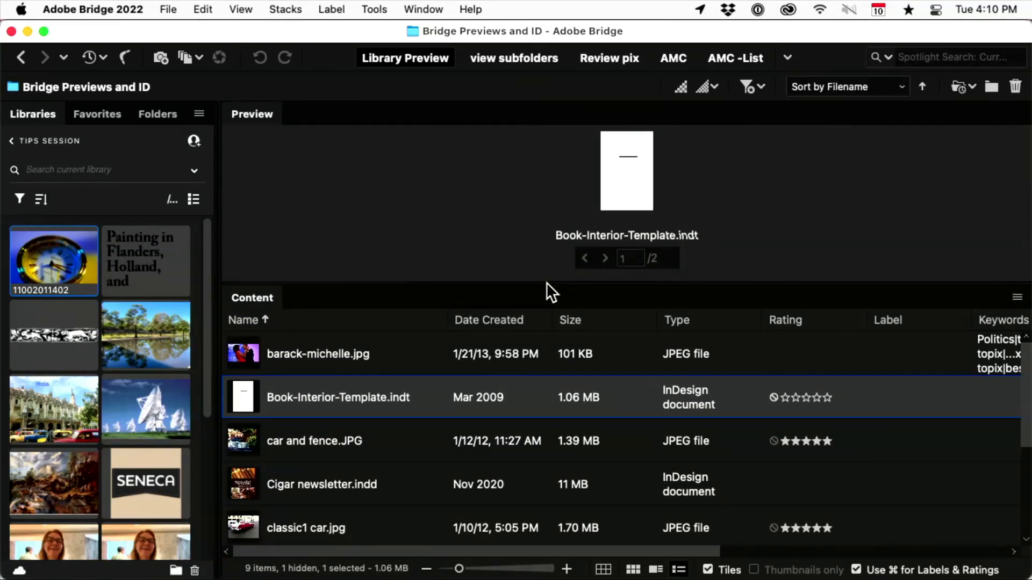
pyautogui.moveTo(309, 366)
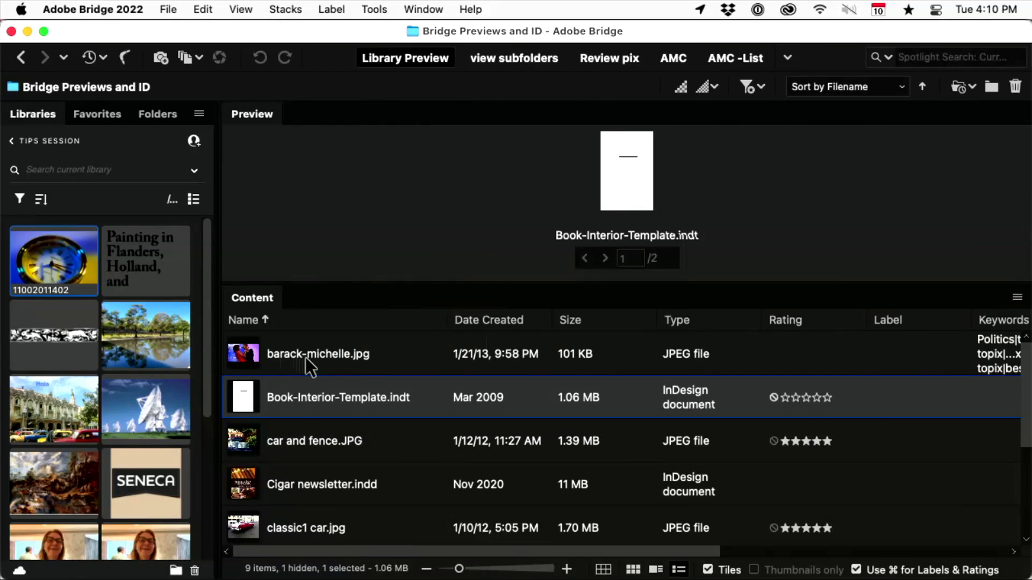
pyautogui.scroll(-3)
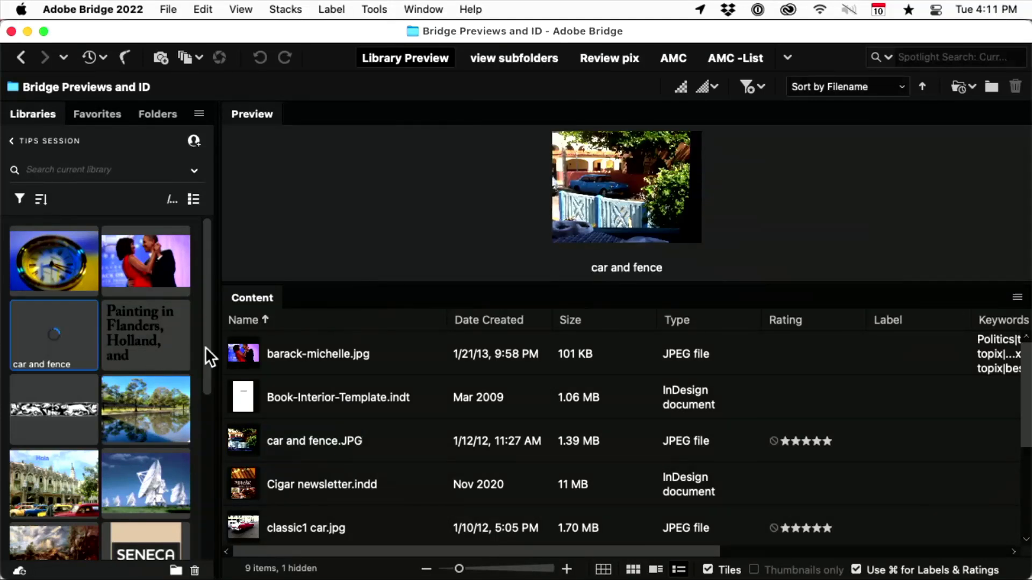
# After the Cigar newsletter file is rejected as unsupported, select Book-Interior-Template.indt for the library.
pyautogui.click(321, 483)
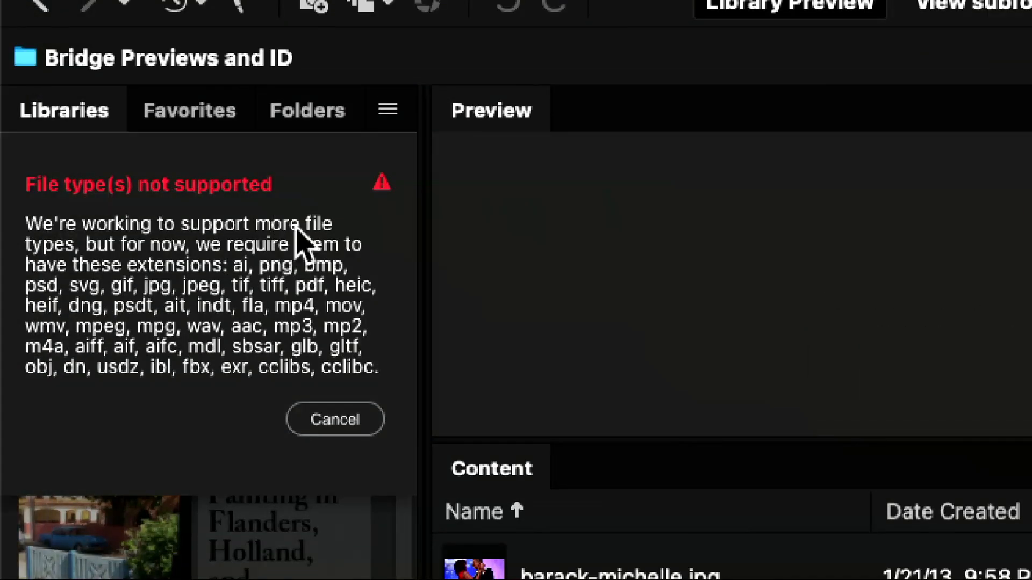
pyautogui.moveTo(222, 336)
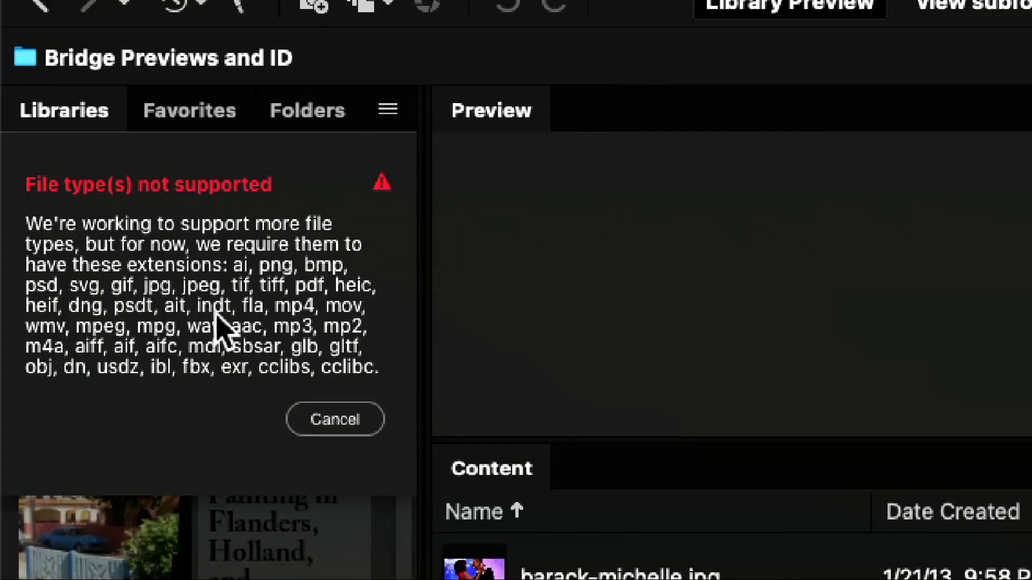
pyautogui.moveTo(241, 329)
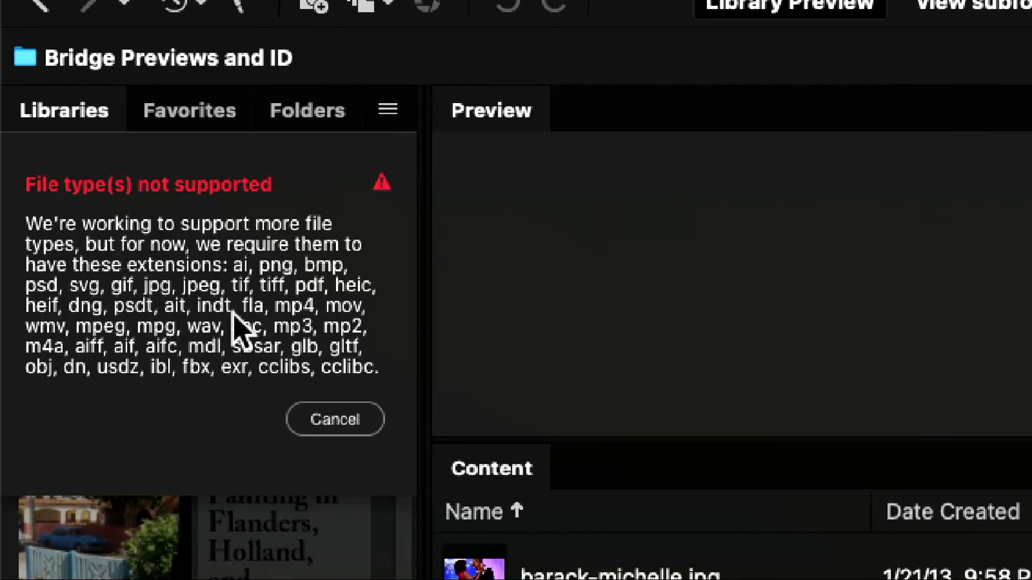
pyautogui.moveTo(266, 323)
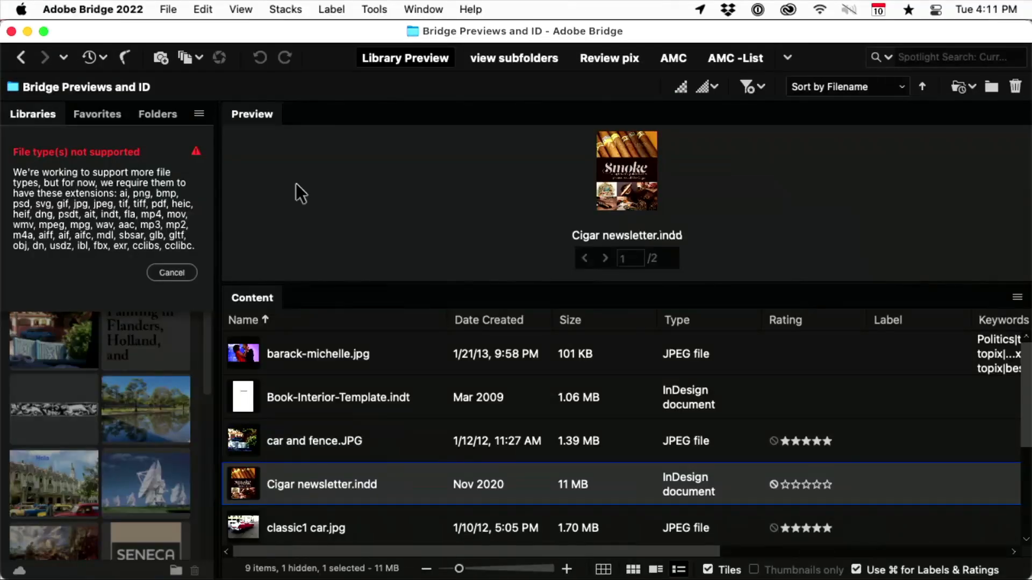
pyautogui.click(338, 398)
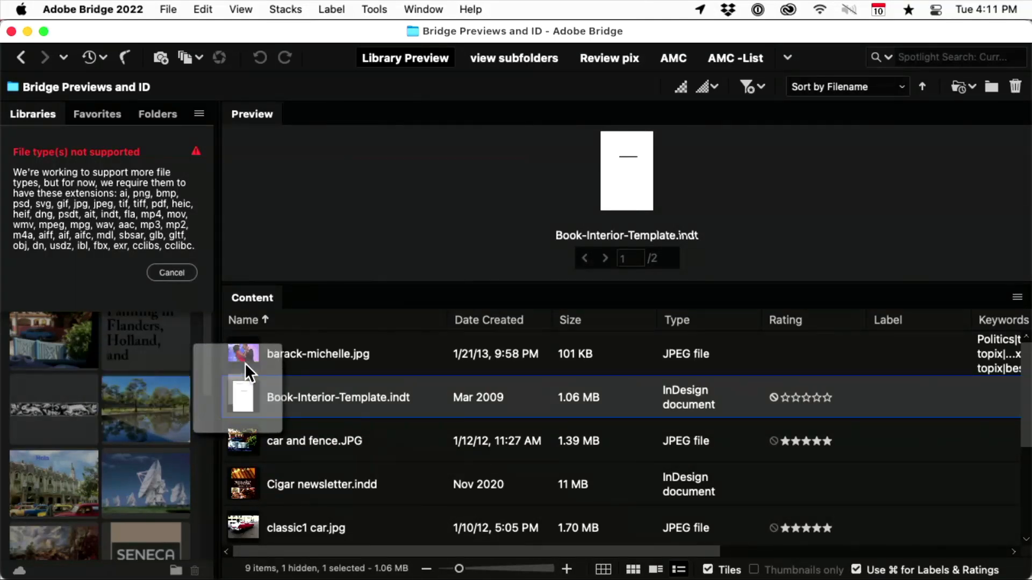
# Drop Book-Interior-Template into the Tips Session library so its asset previews there.
pyautogui.click(172, 274)
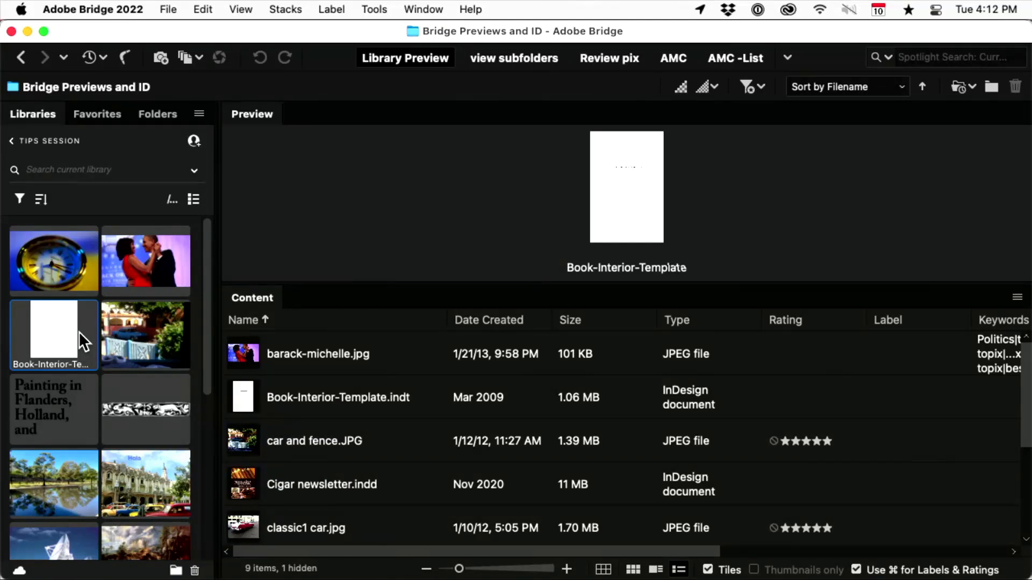
pyautogui.moveTo(448, 432)
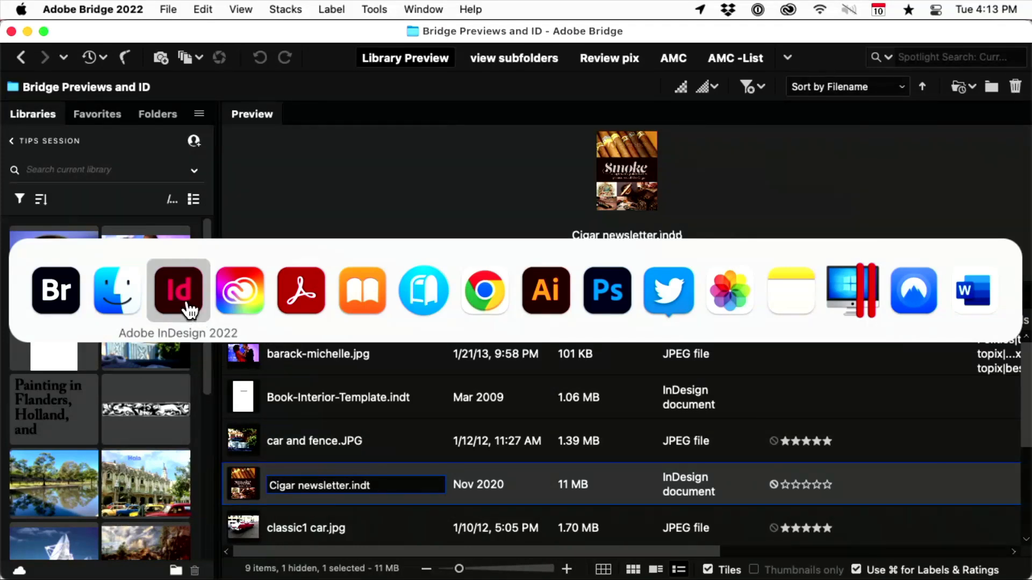
# In InDesign's CC Libraries panel, show Tips Session and scroll to Book-Interior-Template under Templates.
pyautogui.click(178, 290)
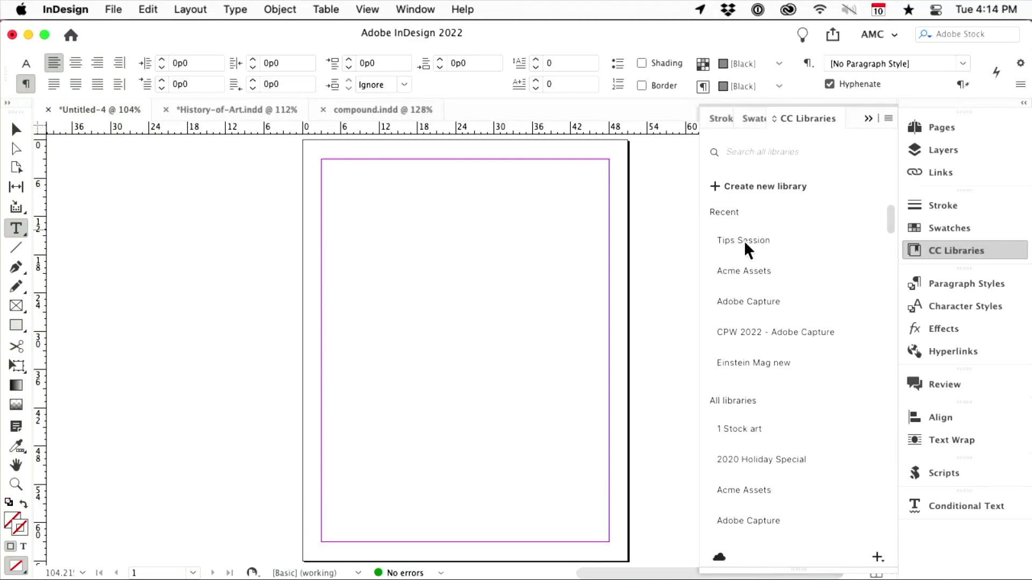
pyautogui.click(743, 241)
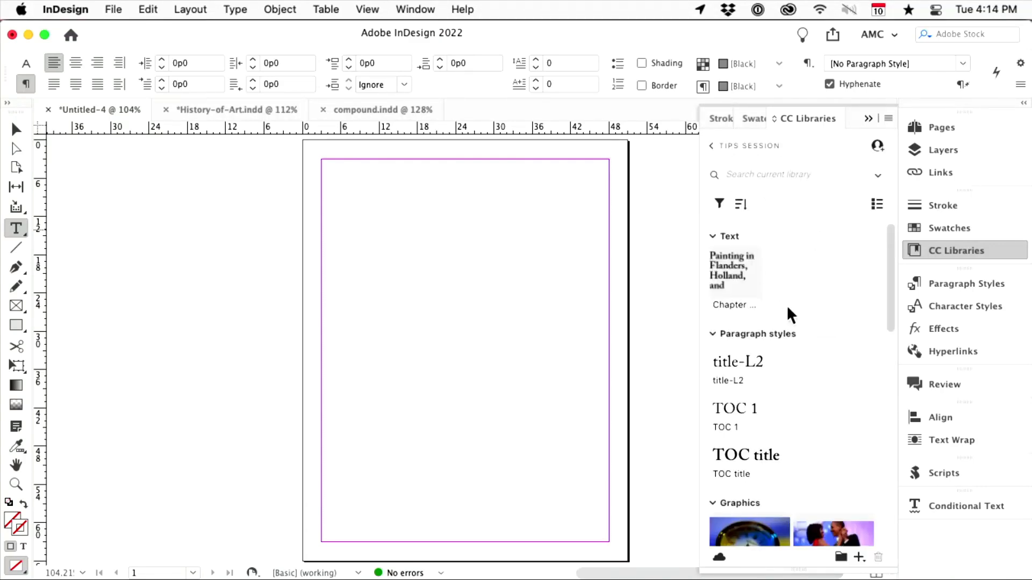
pyautogui.scroll(-3)
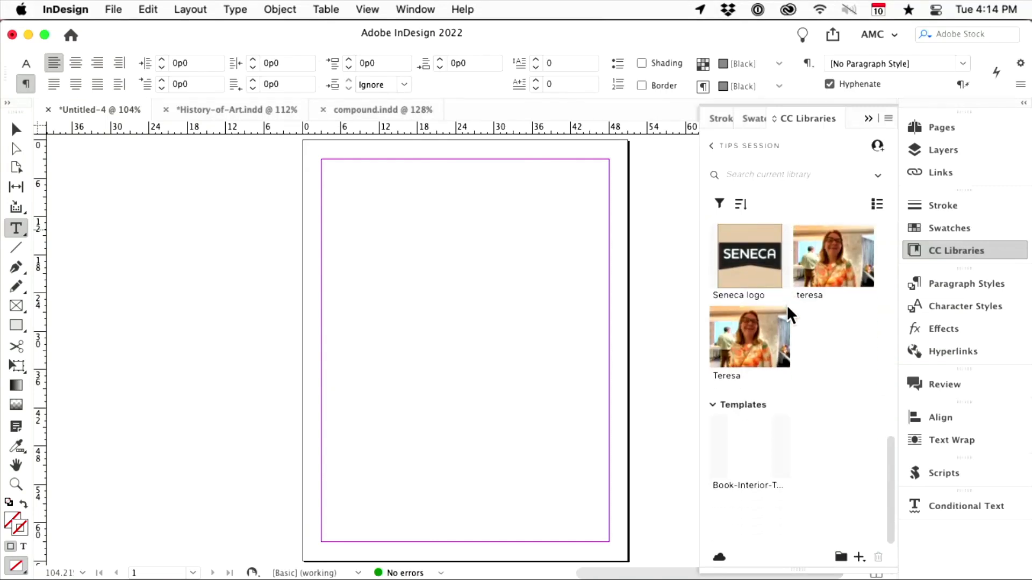
pyautogui.moveTo(775, 468)
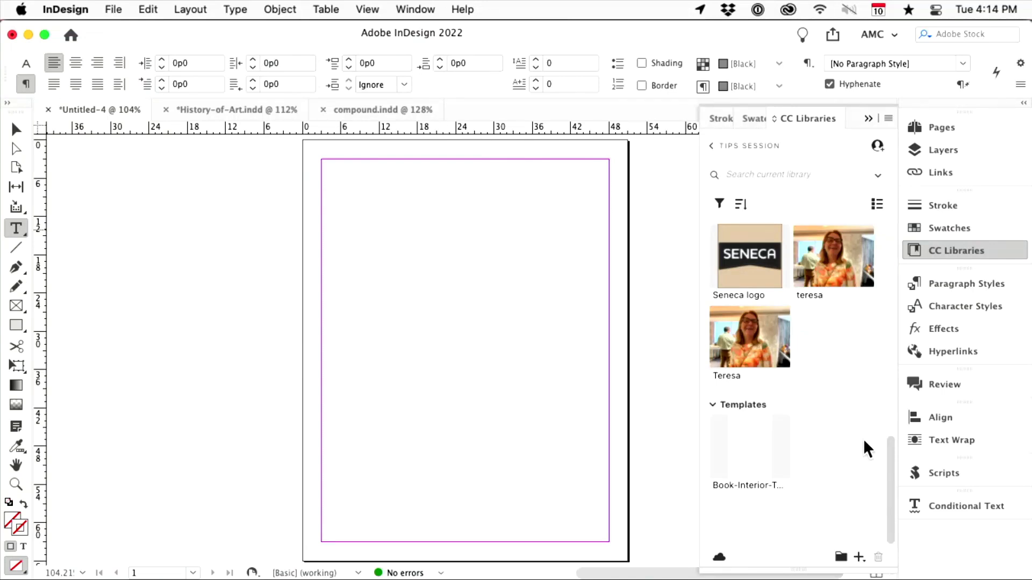
pyautogui.moveTo(767, 464)
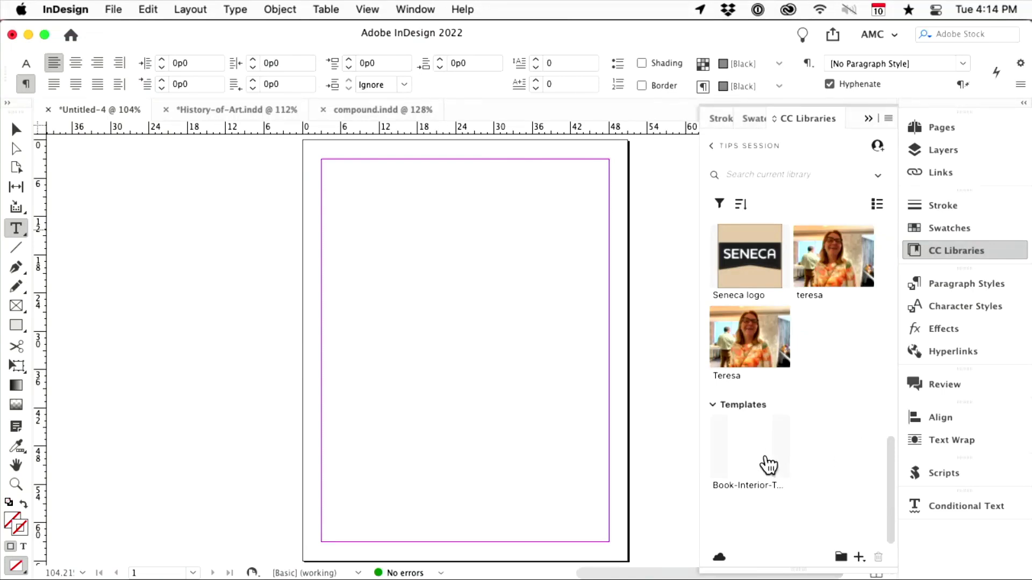
# Use Open new document on the template asset to create an untitled document showing the Preface page.
pyautogui.rightClick(751, 447)
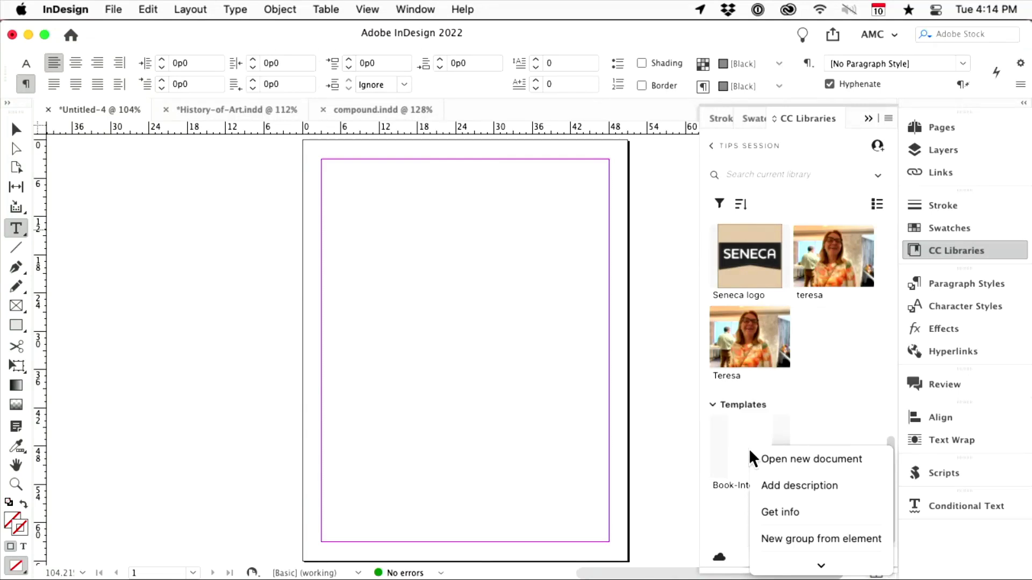
pyautogui.click(806, 471)
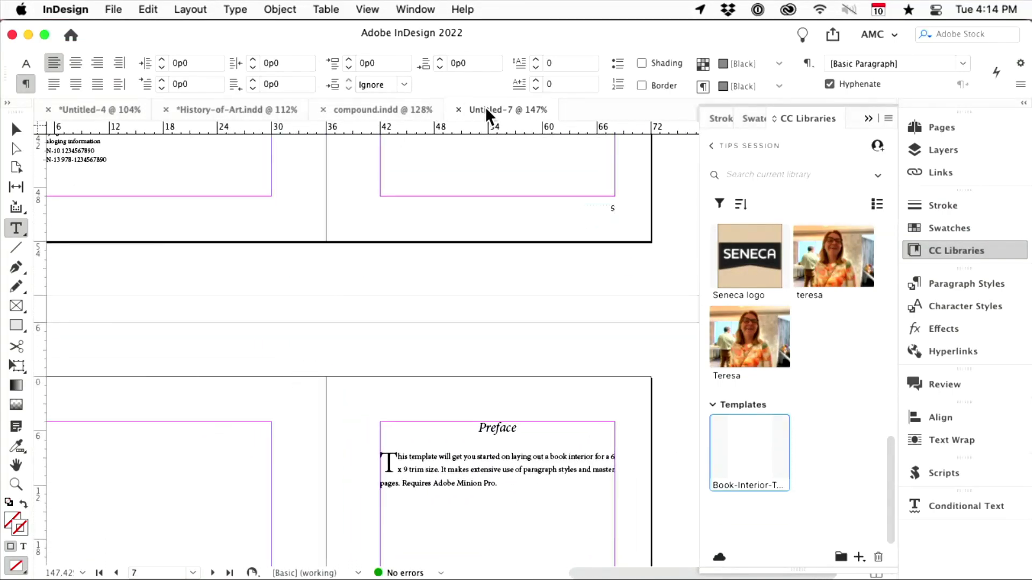
pyautogui.moveTo(807, 294)
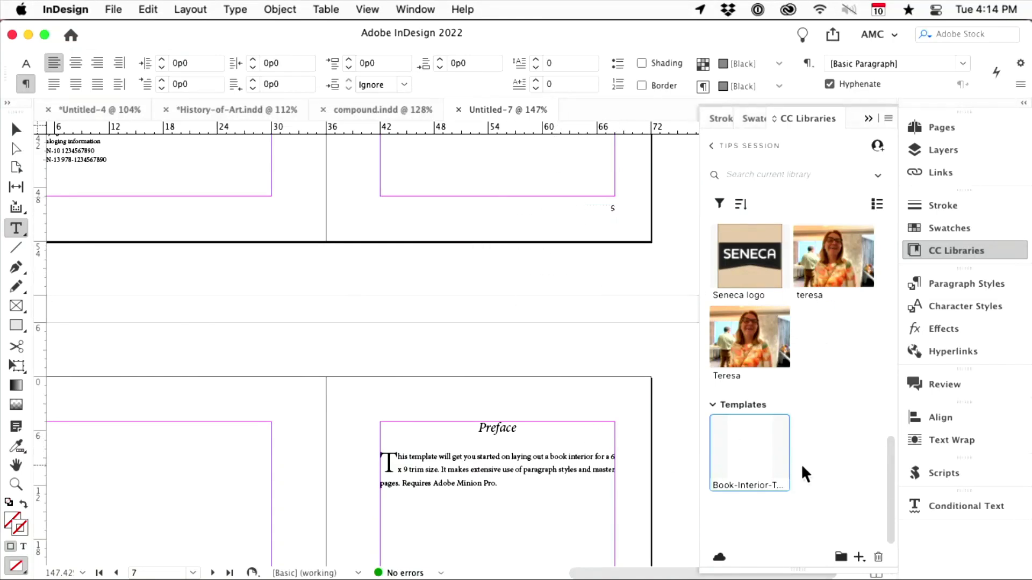
pyautogui.moveTo(639, 456)
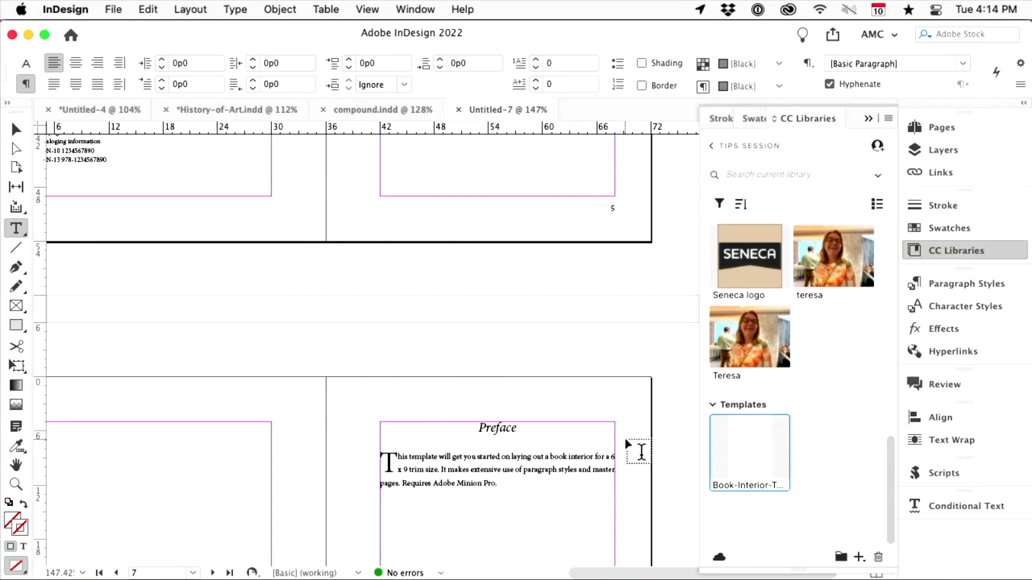
pyautogui.moveTo(771, 415)
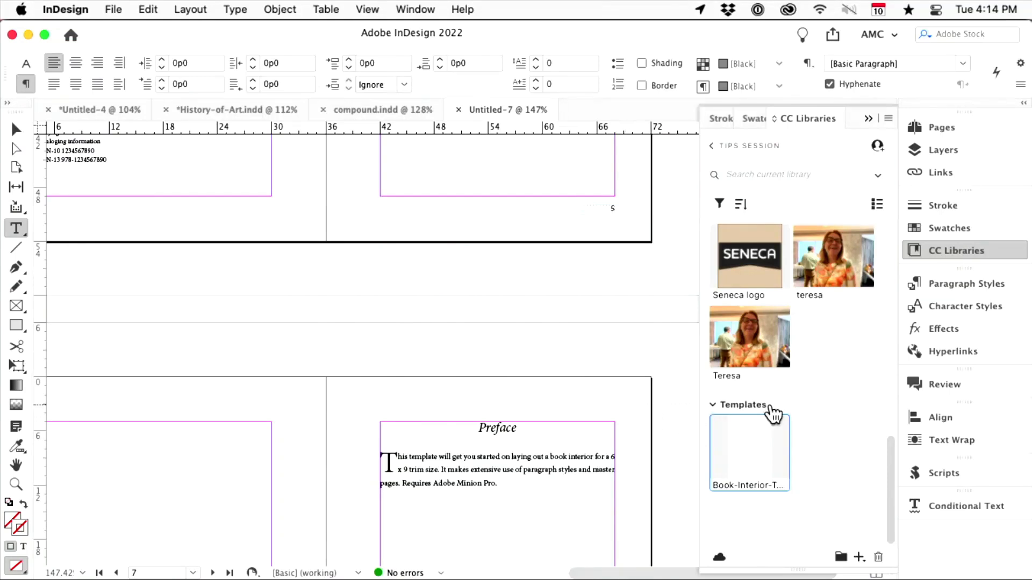